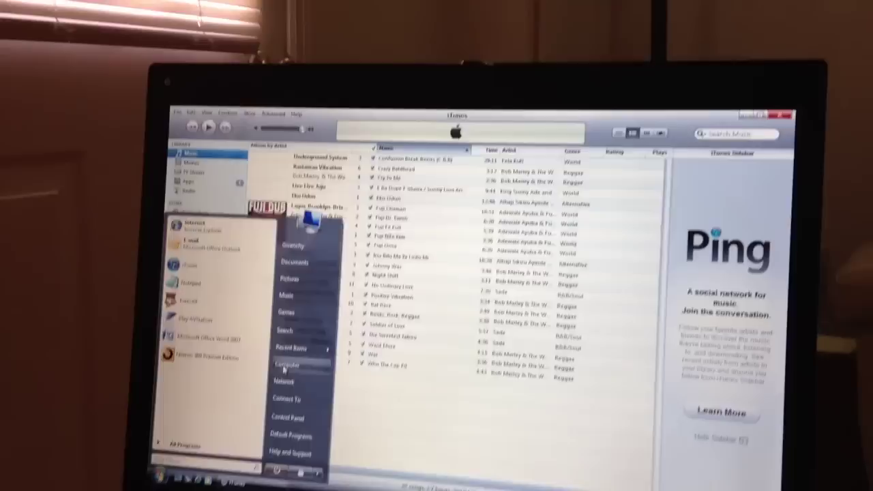
Open Computer from the Start menu to list the local disks, DVD drive and Removable Disk (F:)
left_click(288, 363)
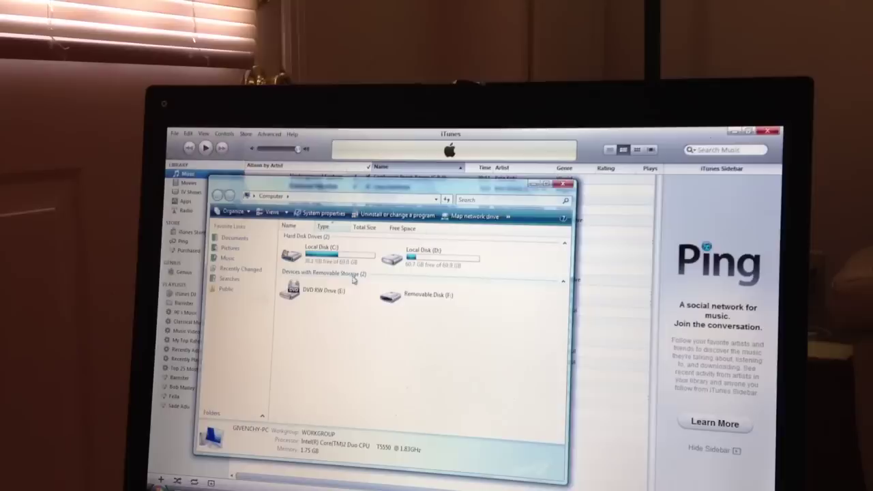